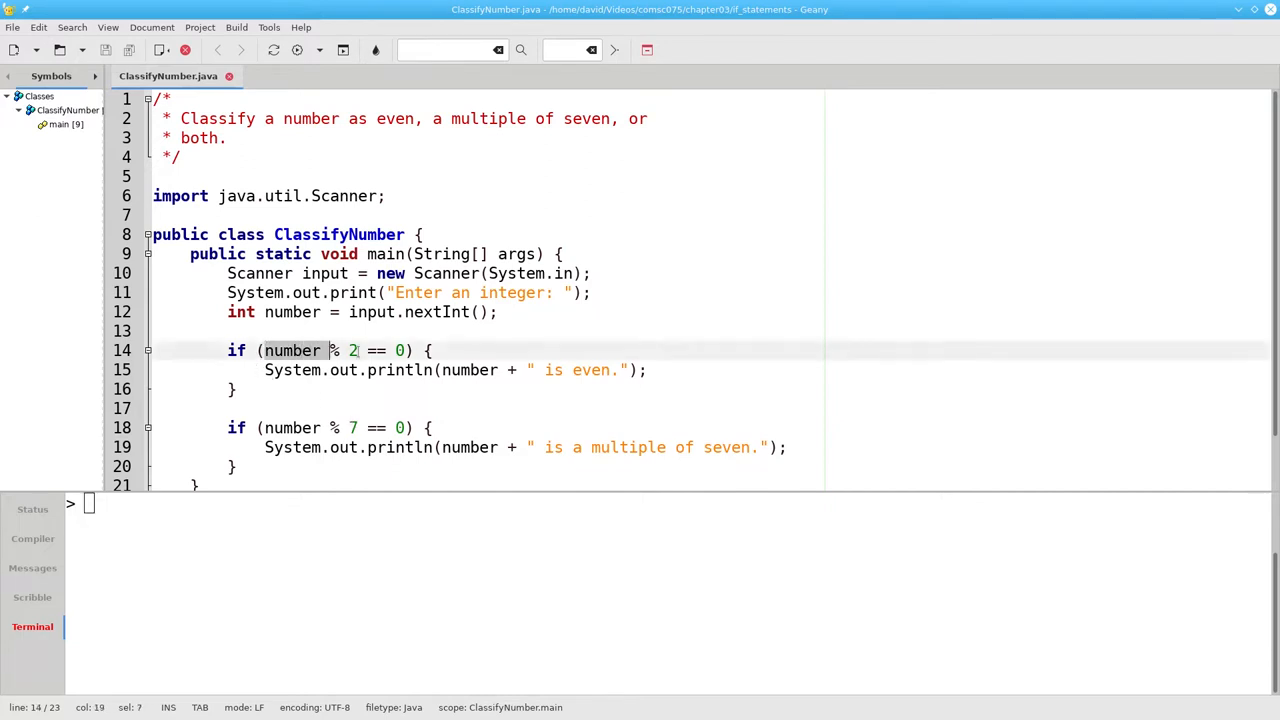
Run java ClassifyNumber in the terminal and enter 18 as the integer
drag(330, 350, 410, 350)
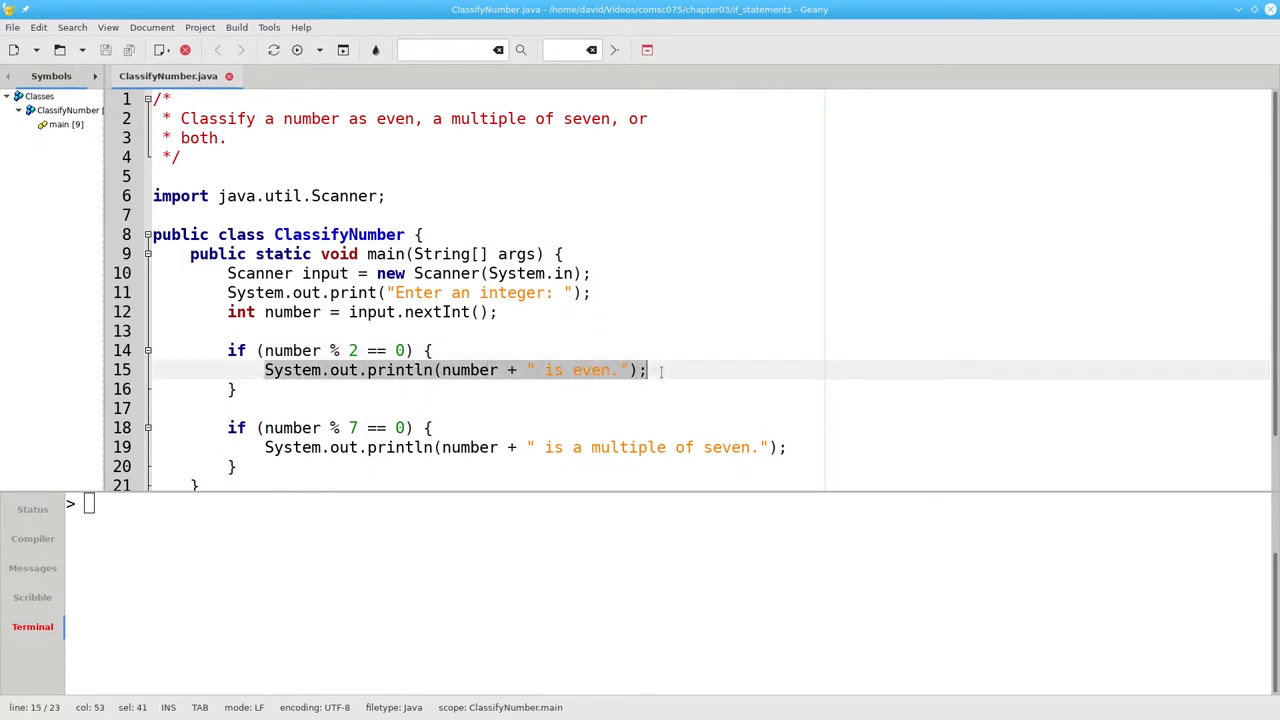
mouse_move(444, 412)
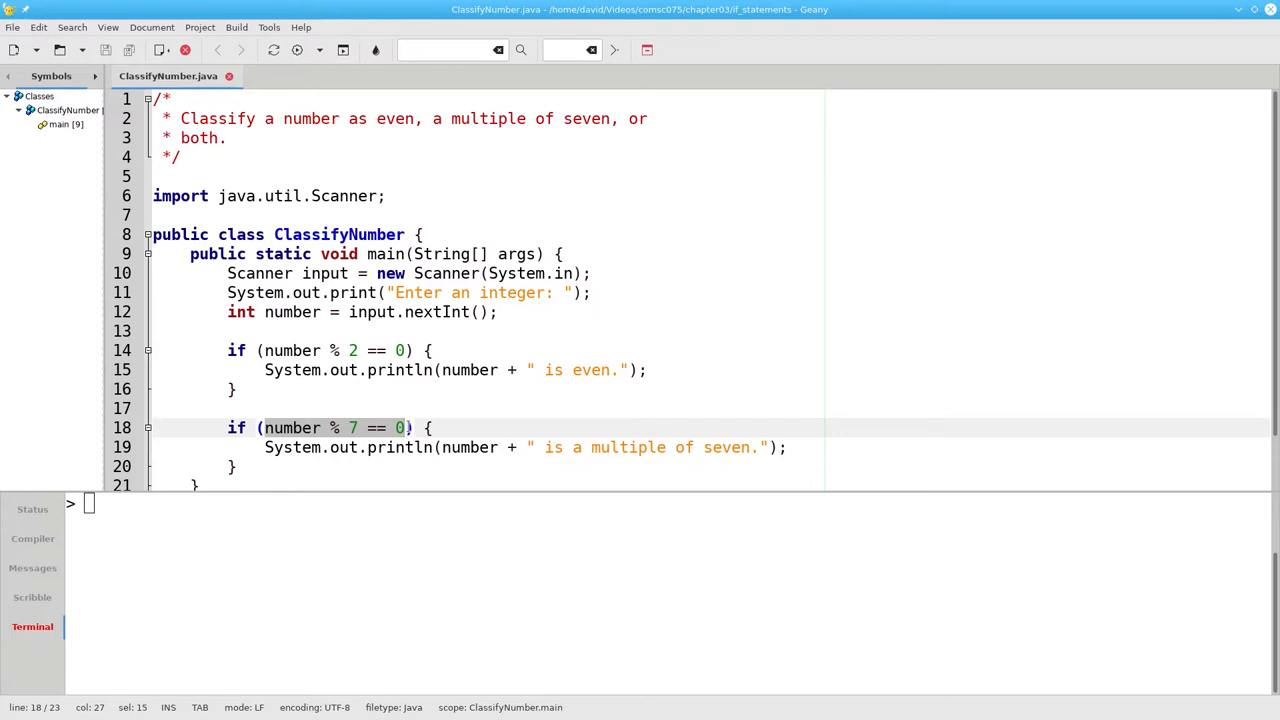
text(java Clas)
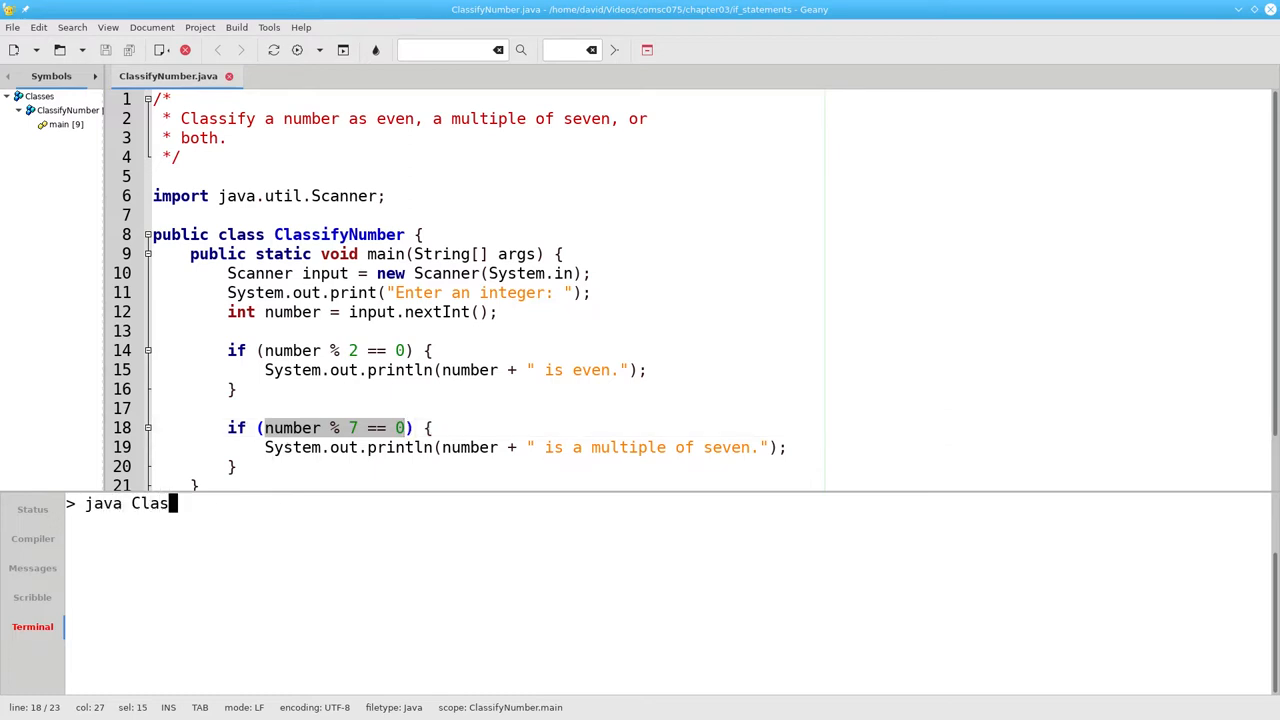
key(Return)
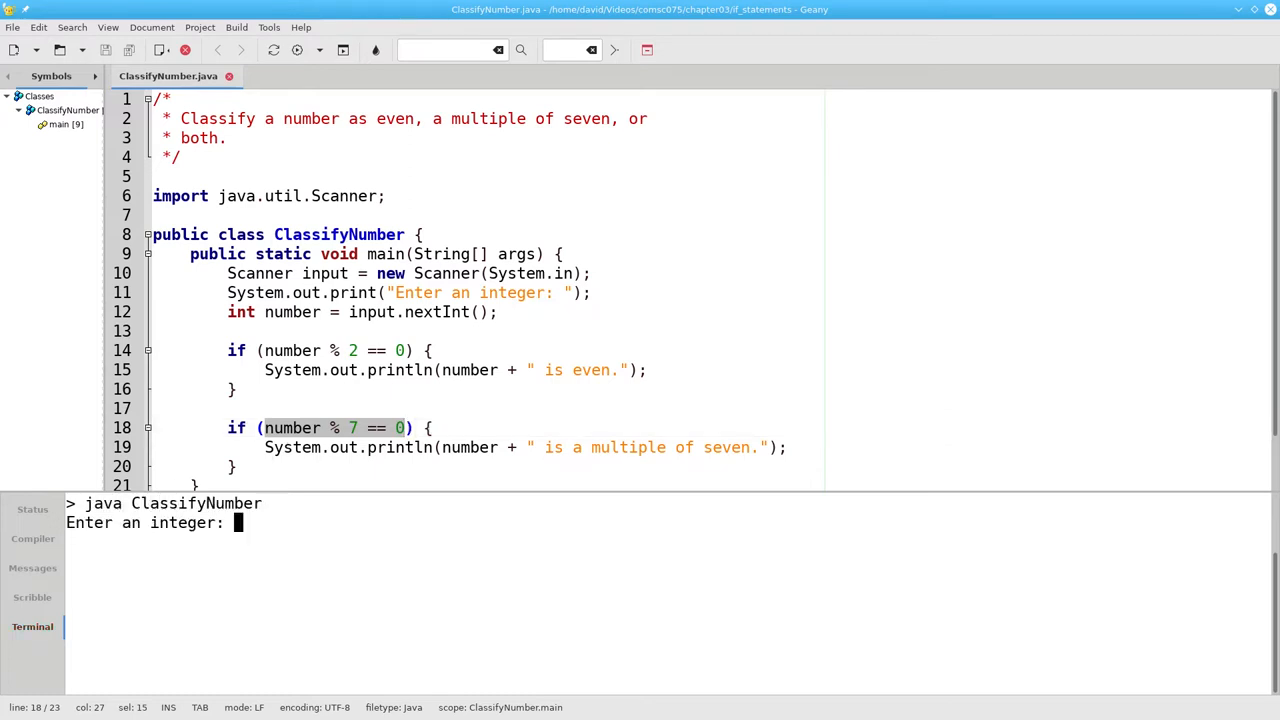
text(18)
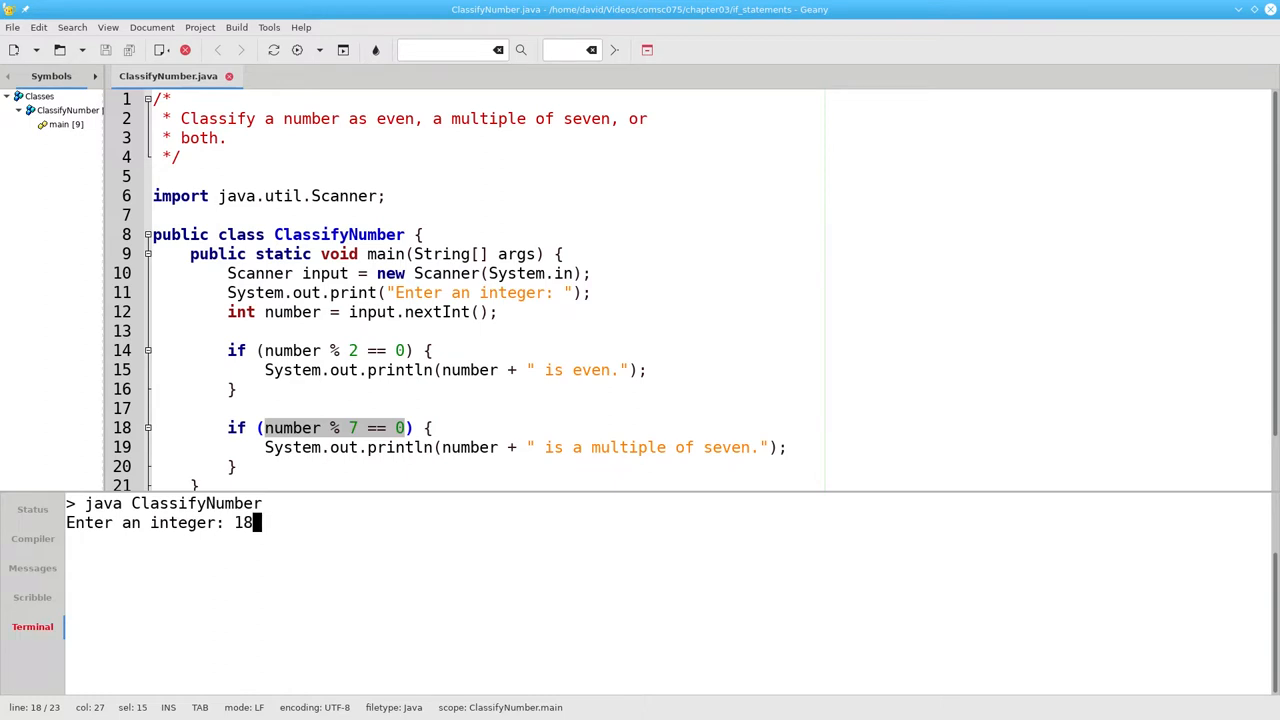
key(Return)
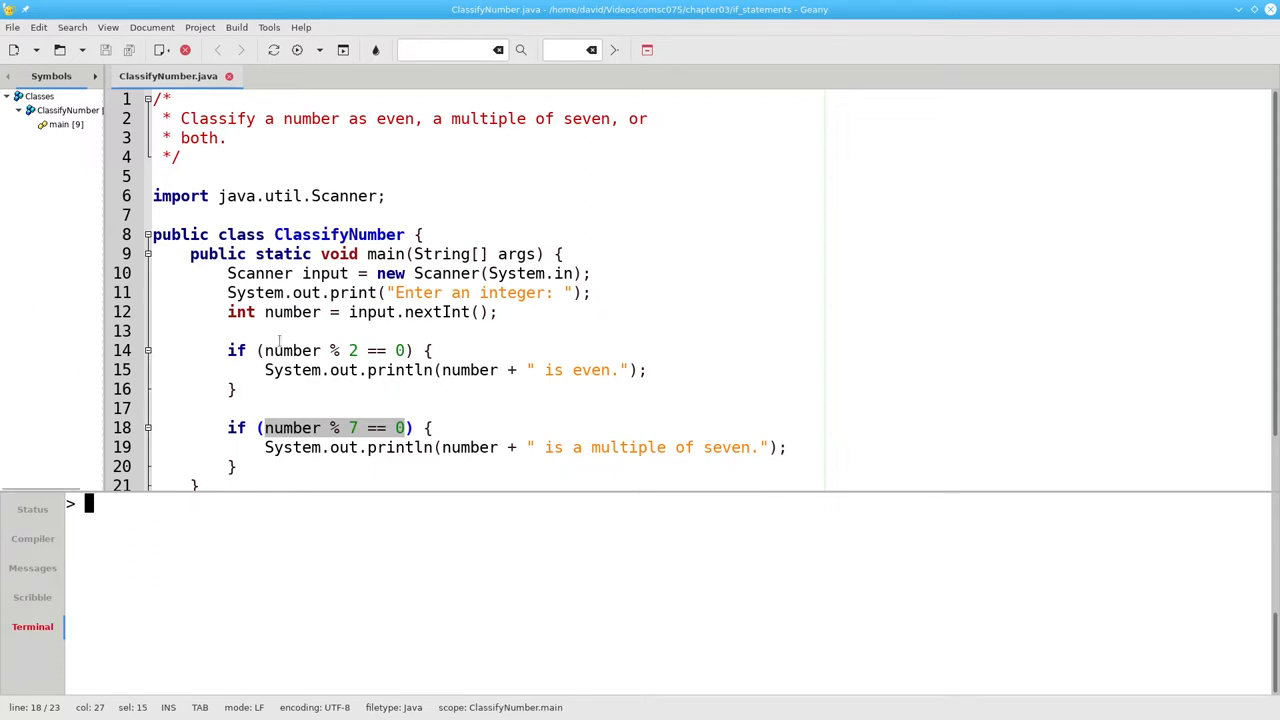
Focus the terminal to launch ClassifyNumber again
click(296, 350)
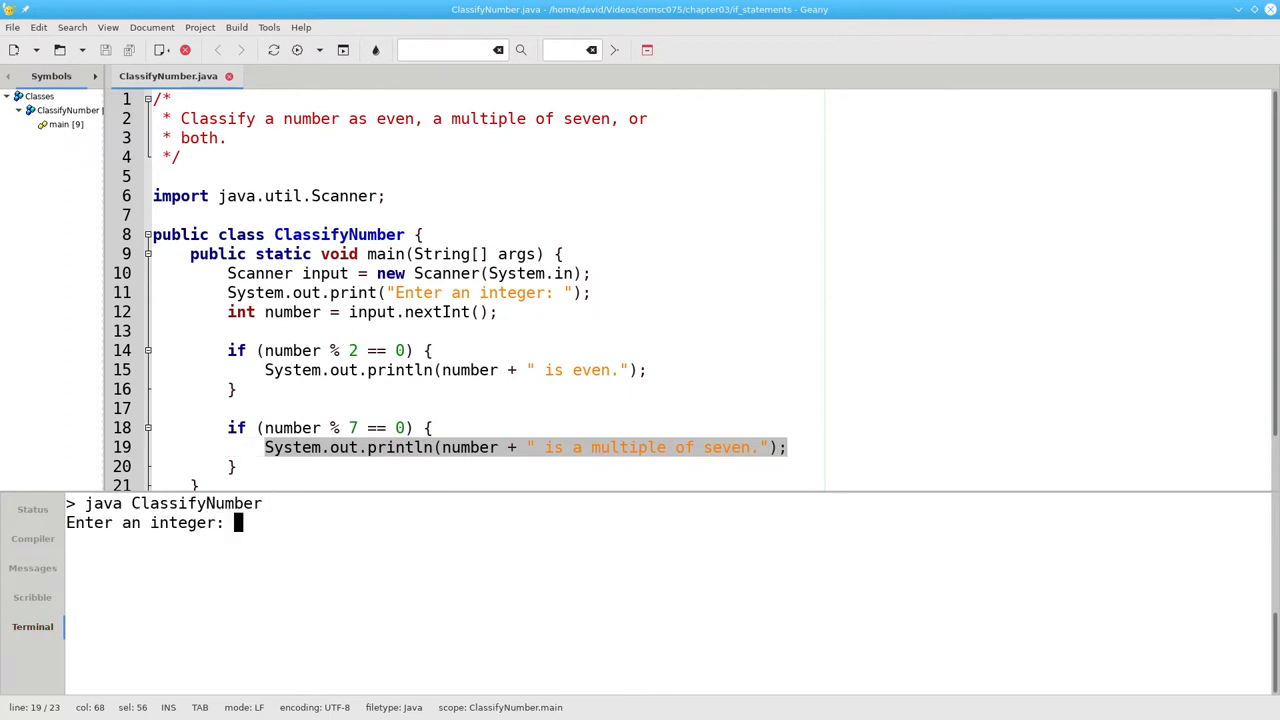
Enter 21 at the ClassifyNumber prompt to test the multiple-of-seven case
text(21)
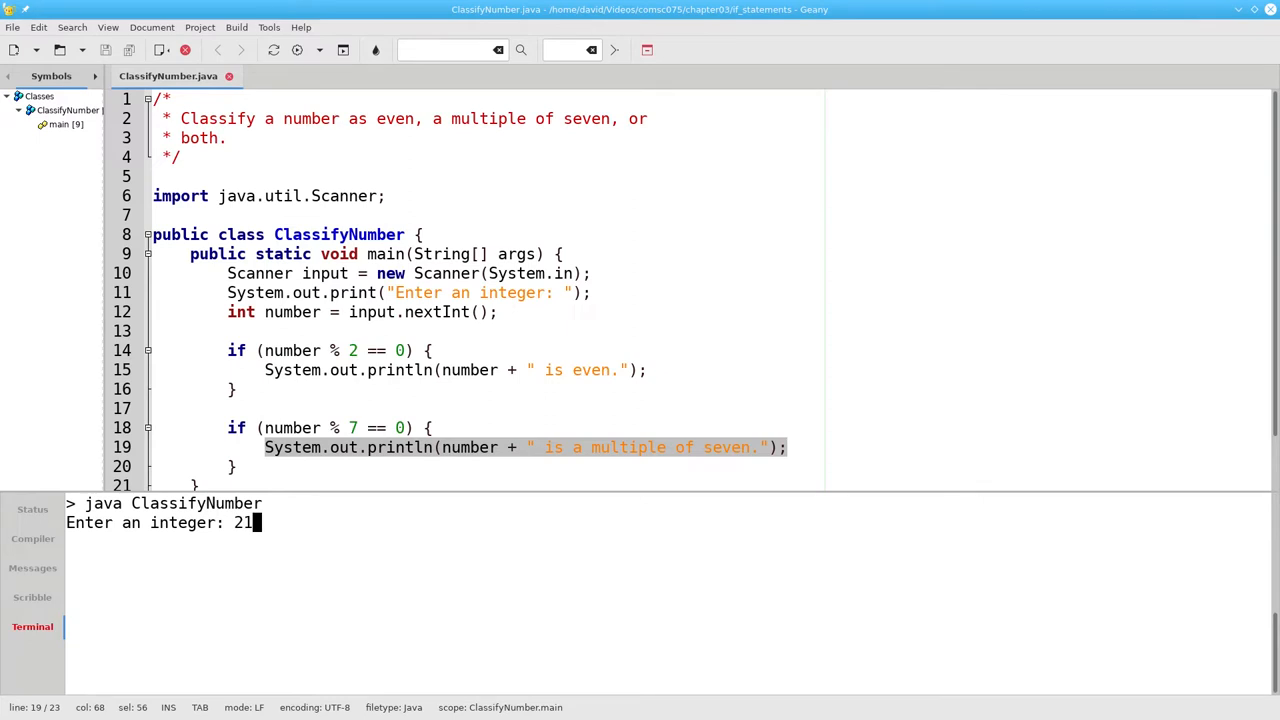
key(Return)
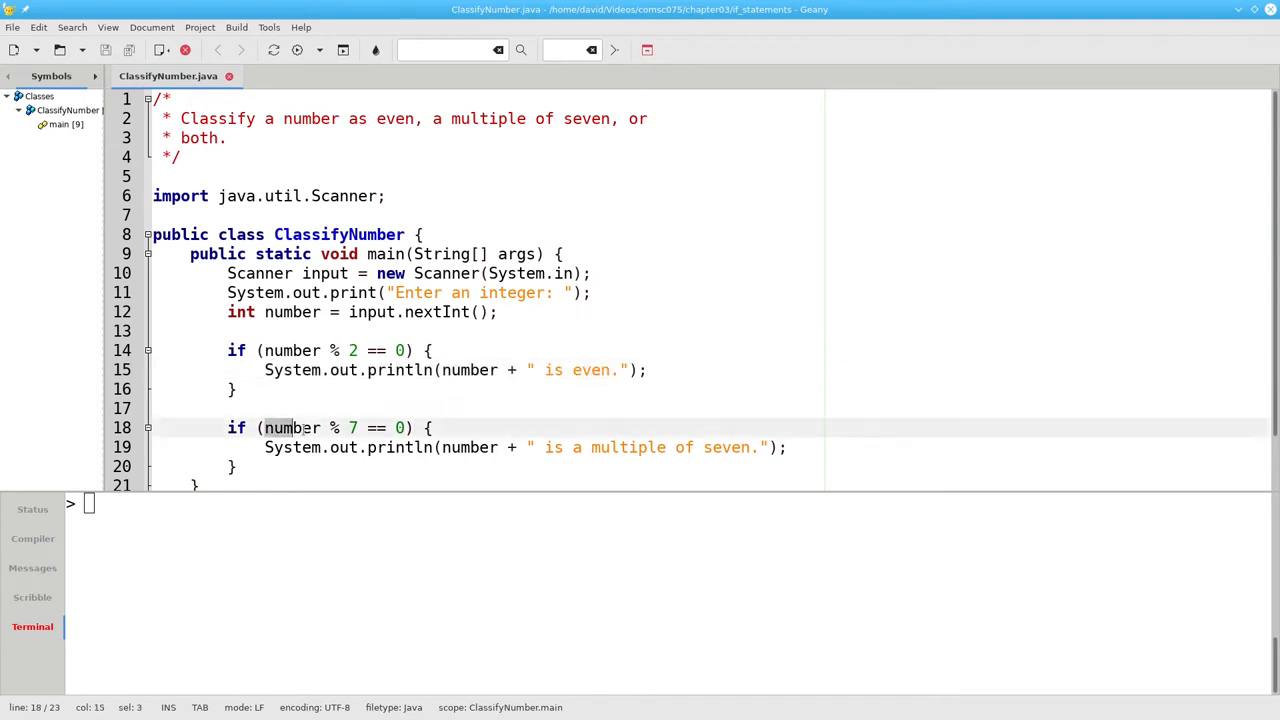
Highlight the multiple-of-seven print, then run ClassifyNumber with 28 as input
drag(276, 428, 412, 428)
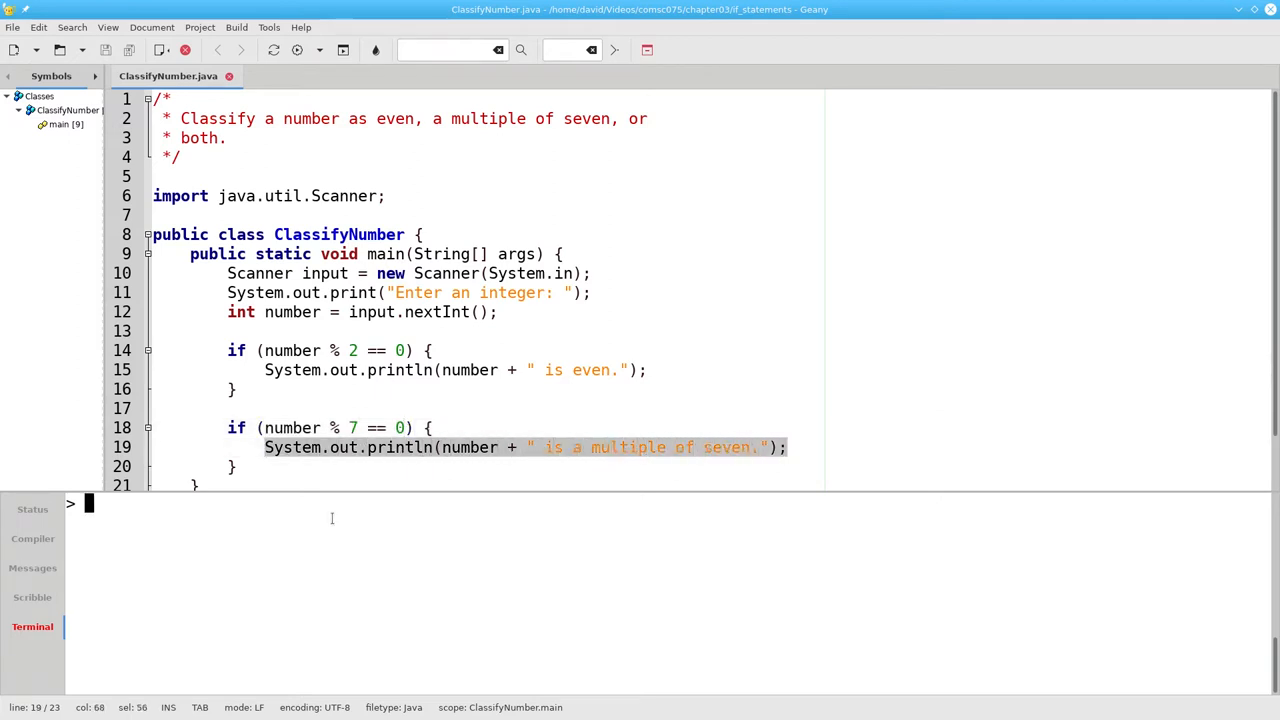
text(java ClassifyNumber)
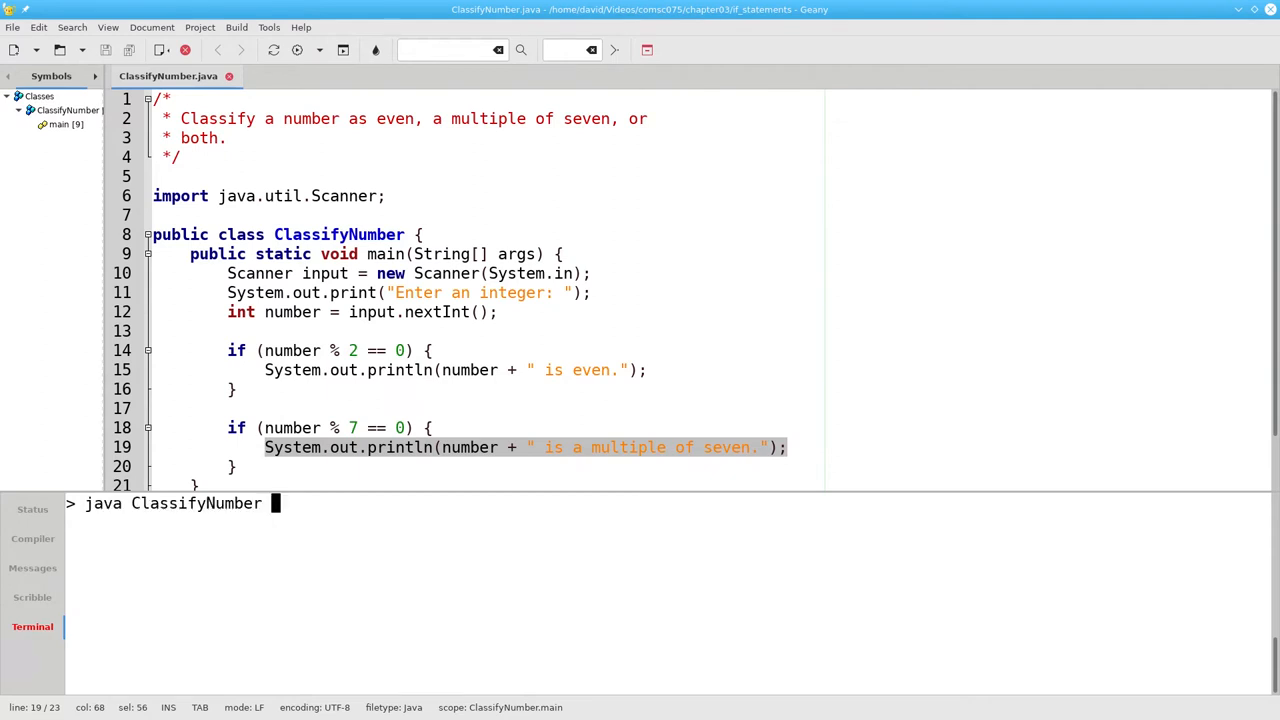
text(28)
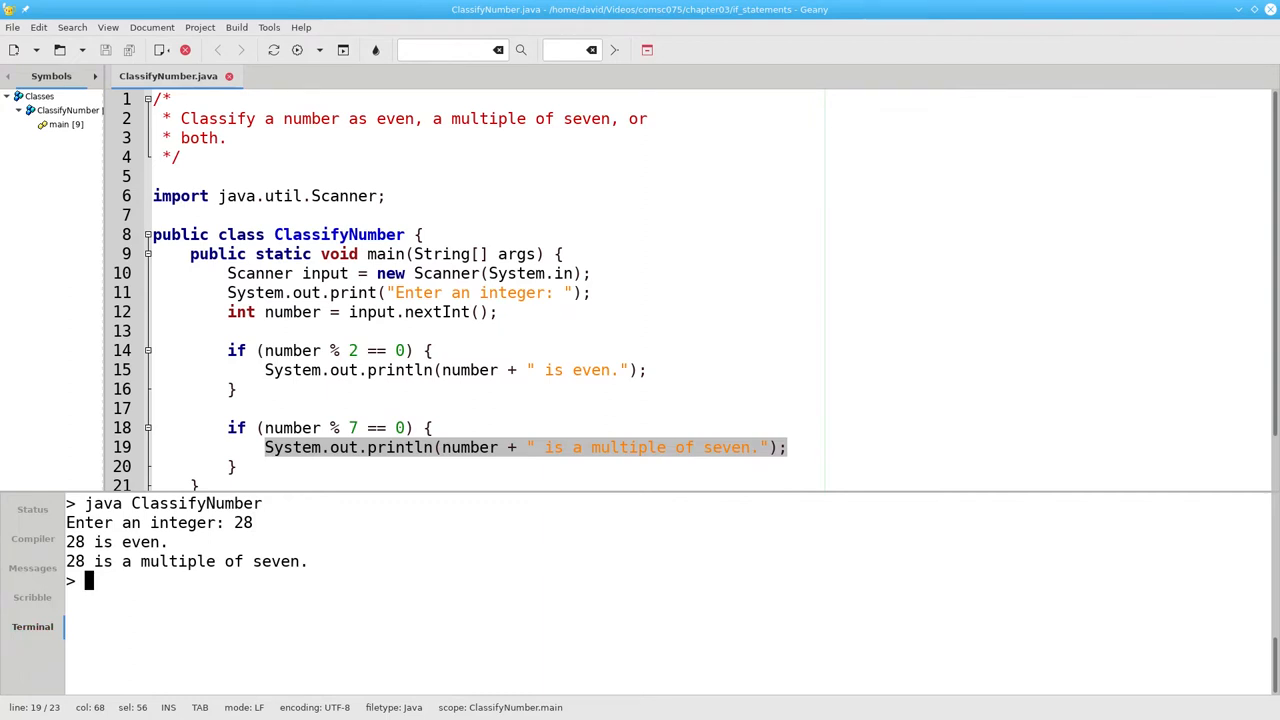
click(470, 292)
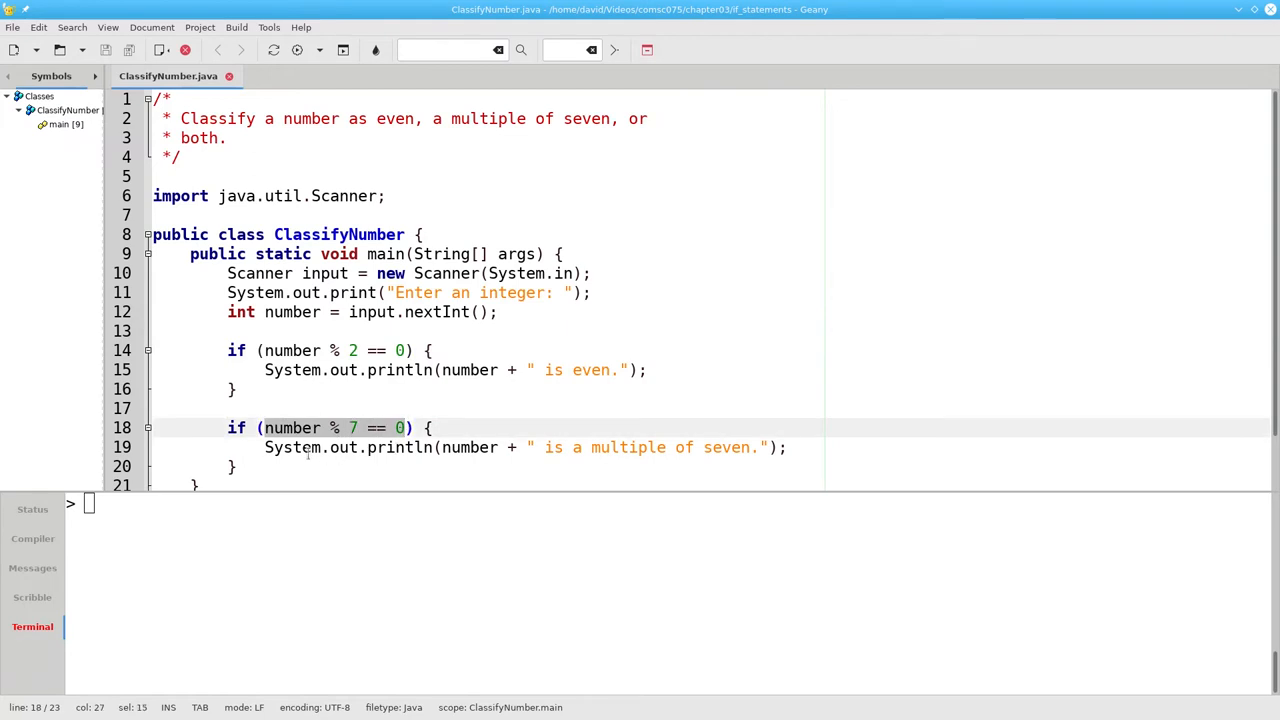
Run ClassifyNumber with 19, which prints no classification, then switch to AgeInDays.java
click(120, 504)
text(19)
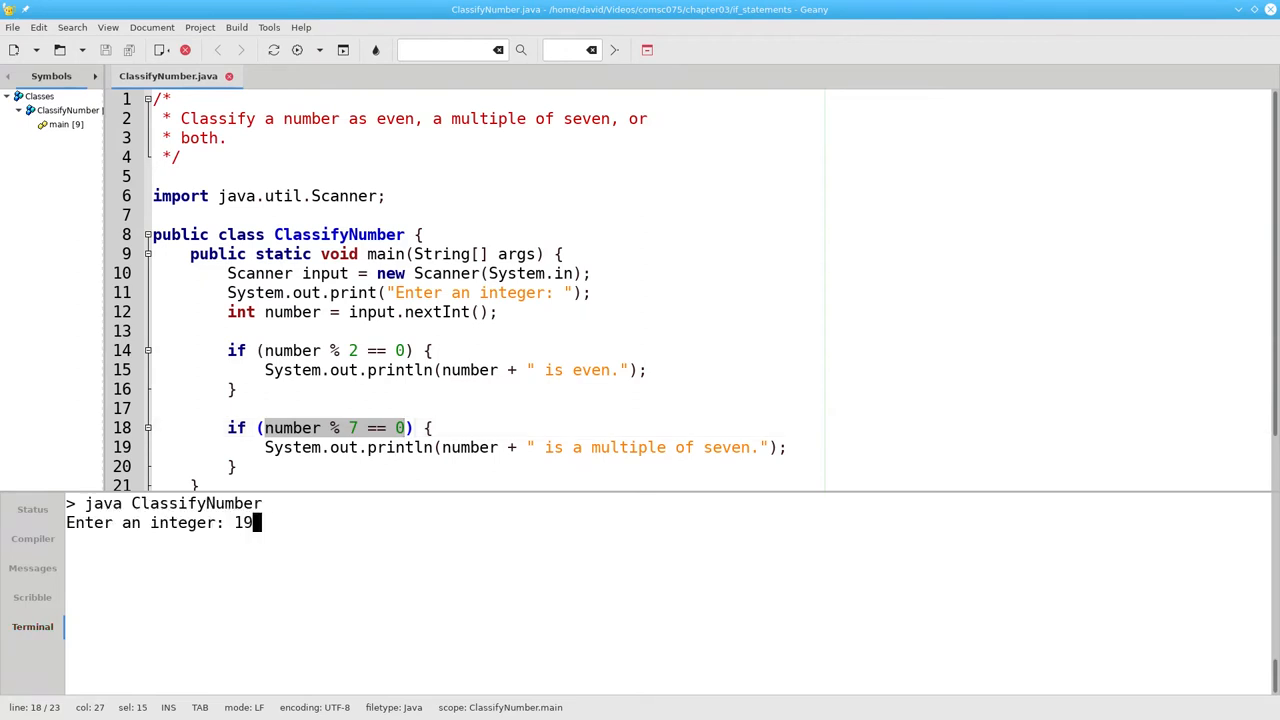
key(Return)
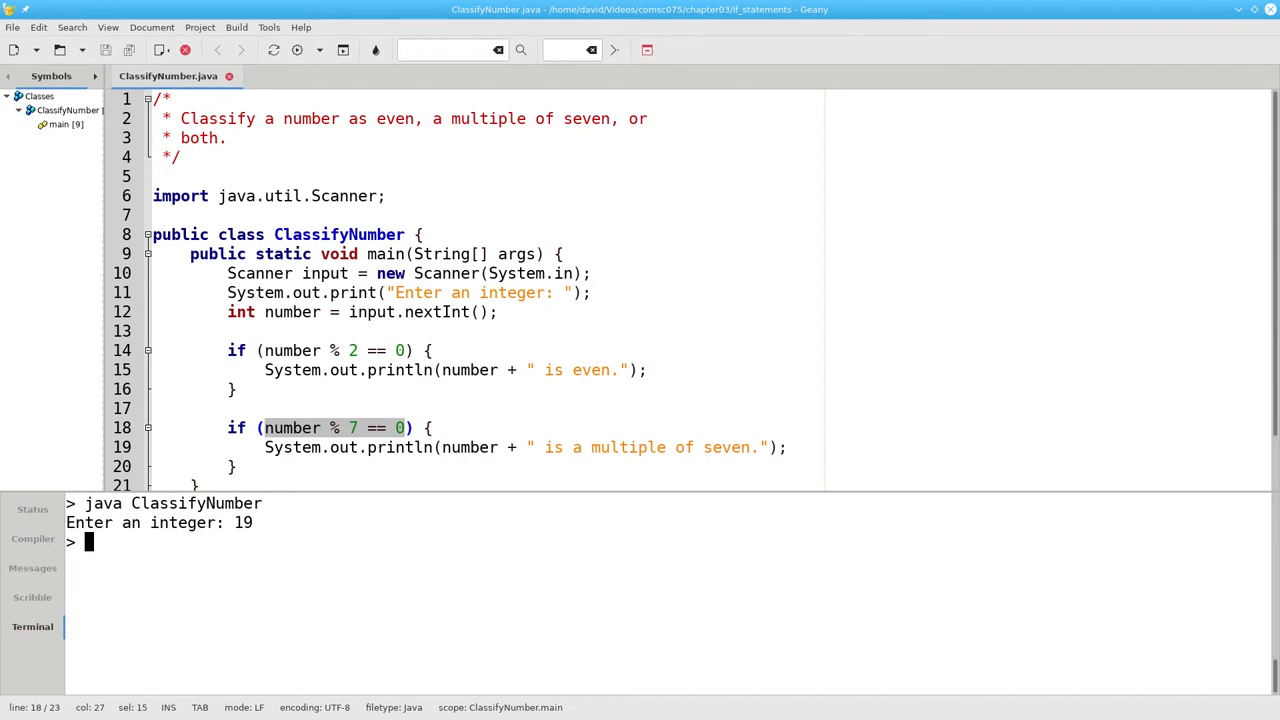
click(294, 76)
text(java AgeInDays)
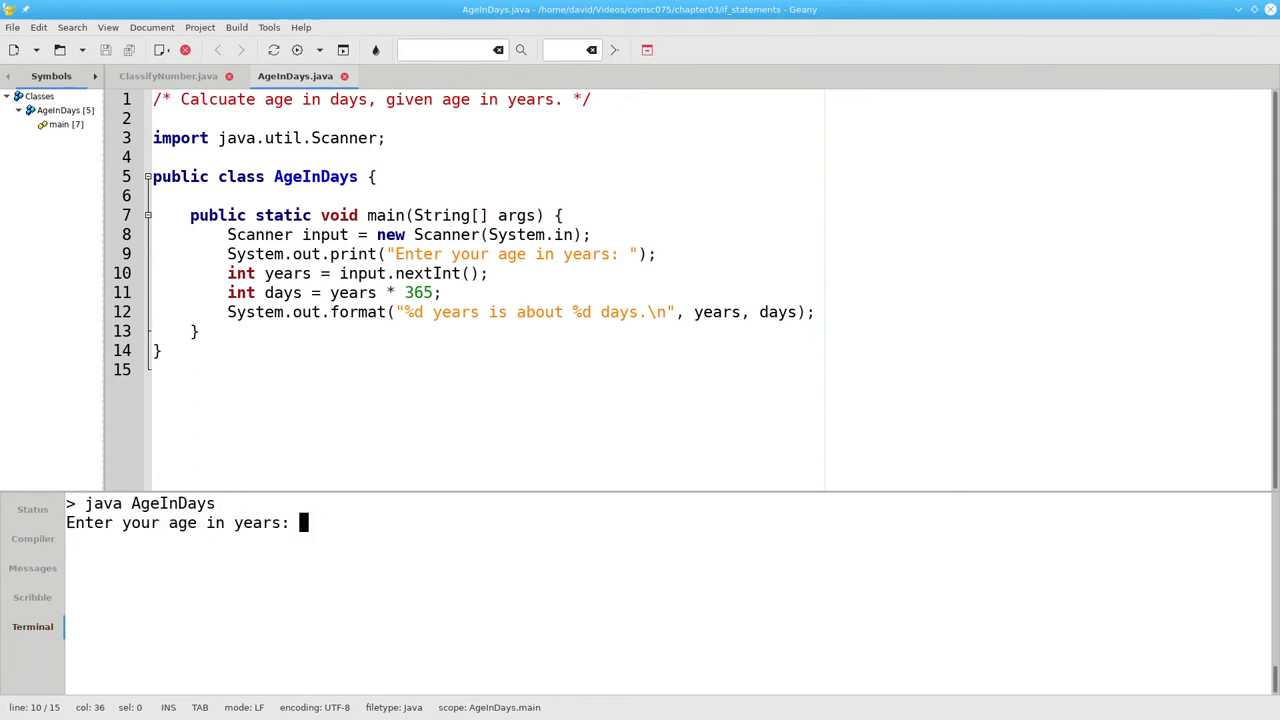
Enter -5 as the age, which AgeInDays reports as -1825 days
text(-5)
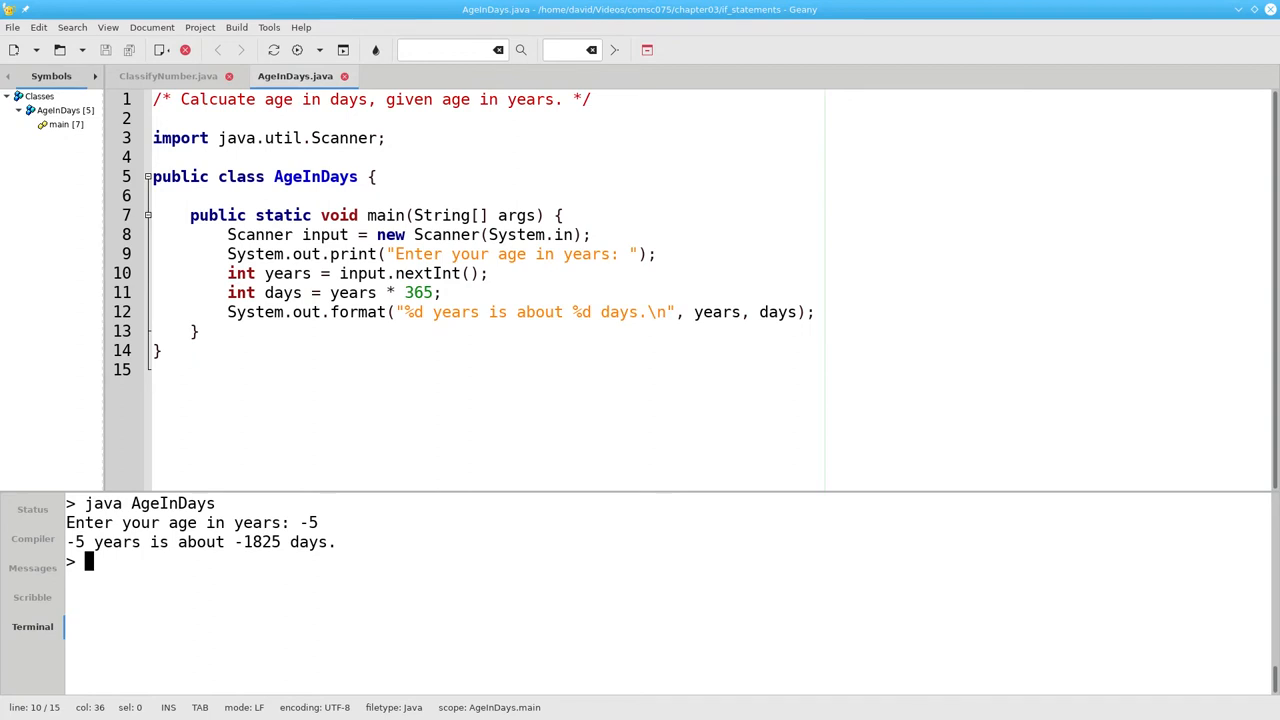
mouse_move(516, 264)
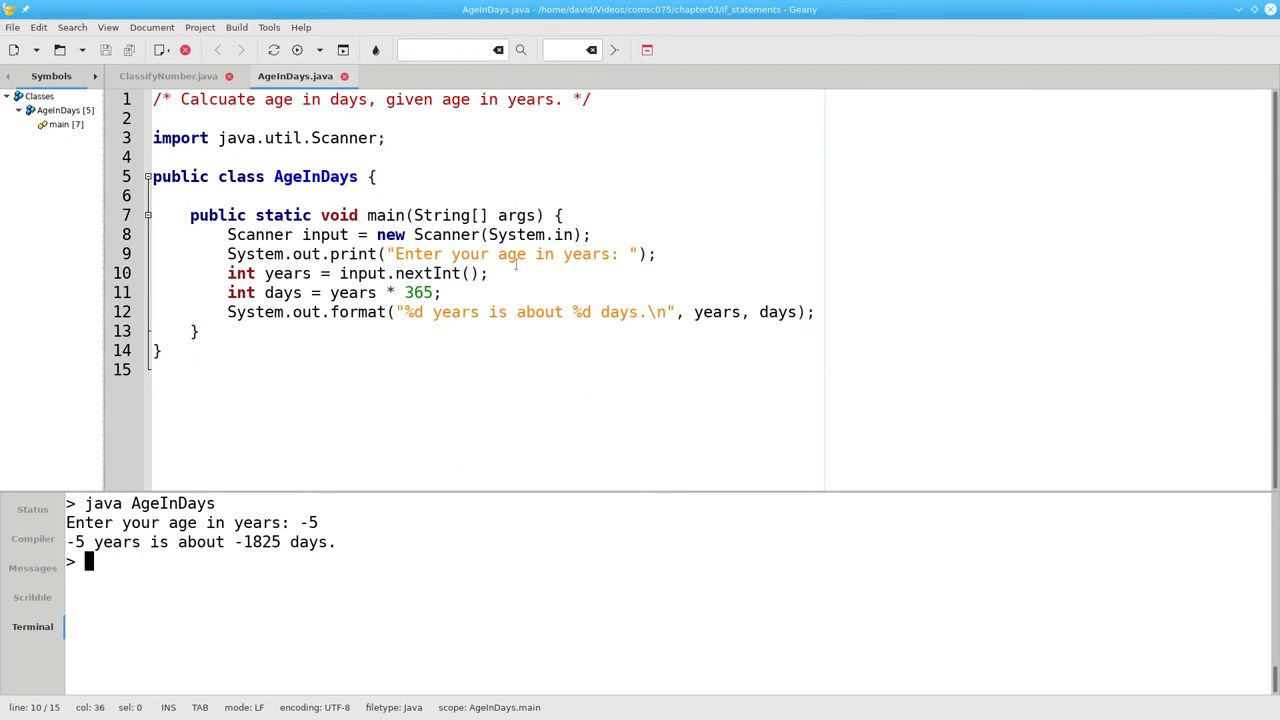
Add if (years > 0) { before the days calculation and close the block after the print
key(Return)
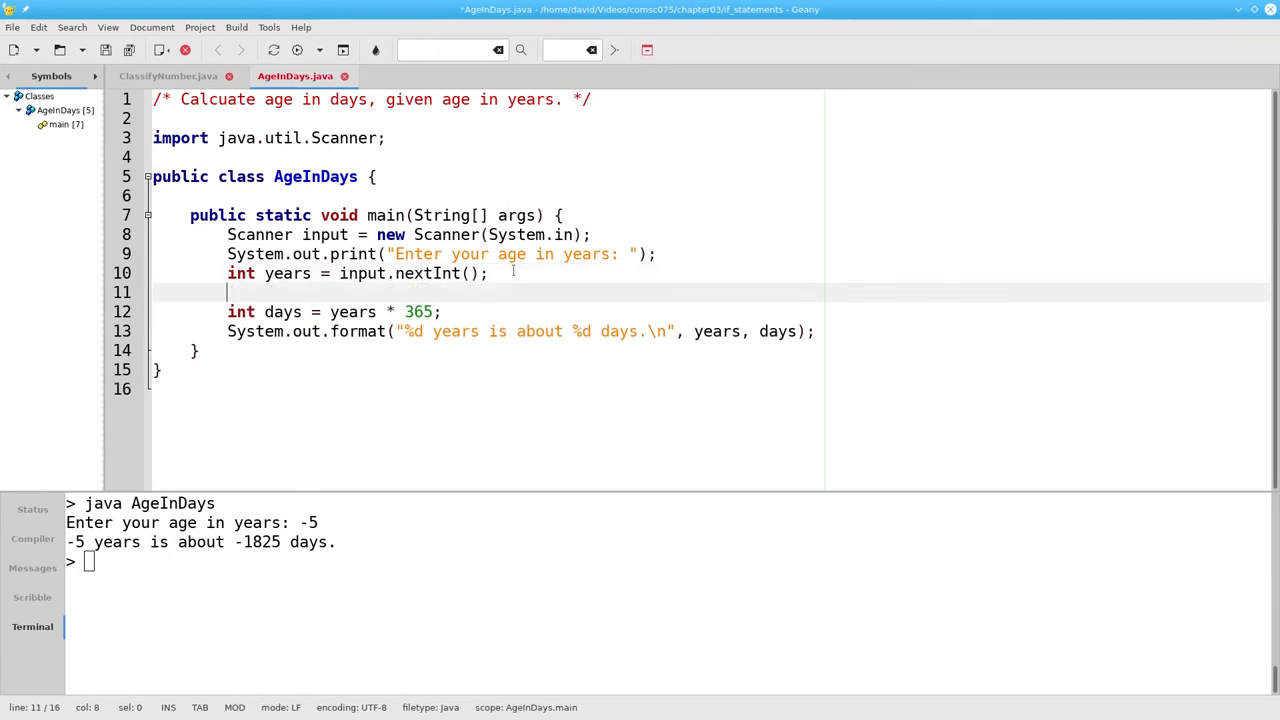
text(if (years > 0)
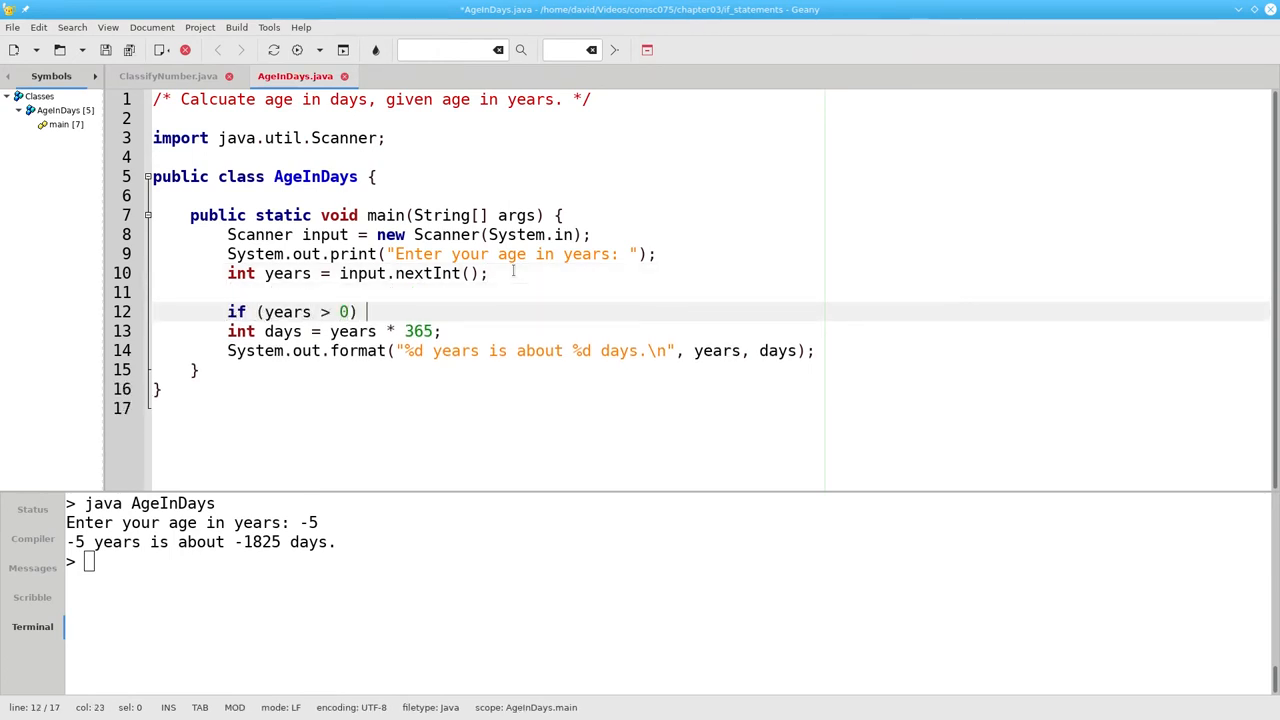
text({)
text(})
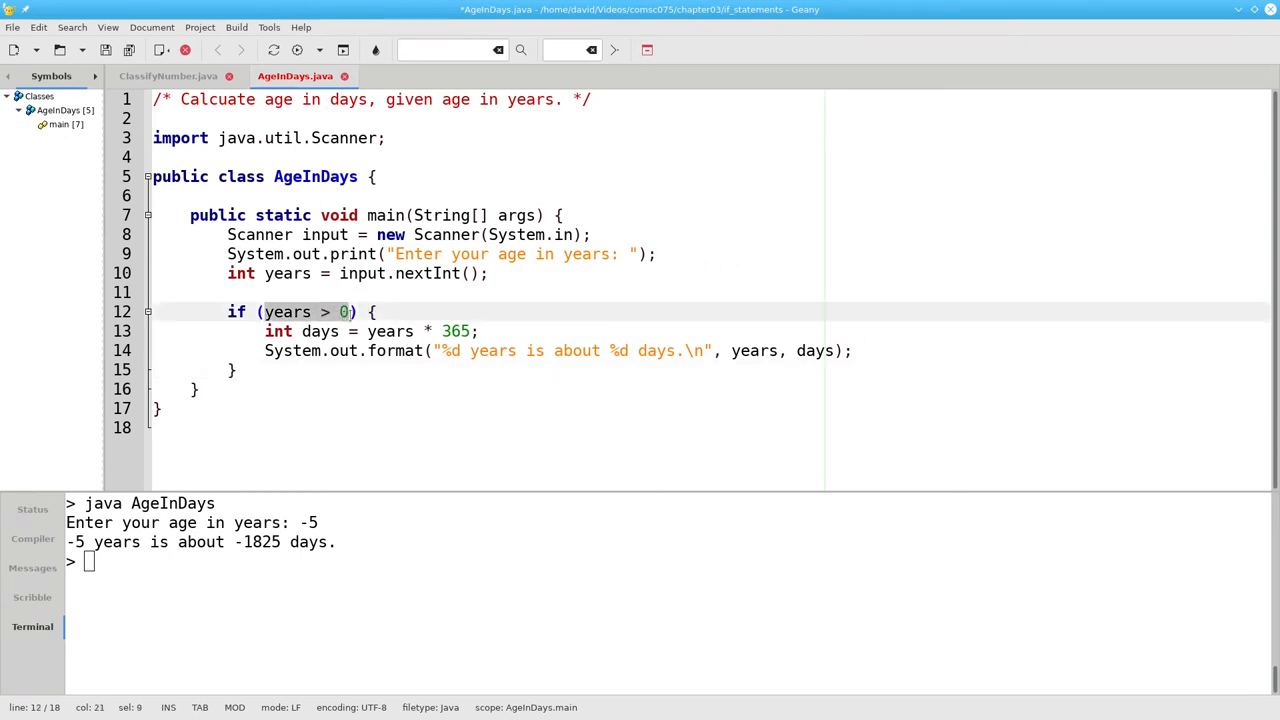
click(240, 370)
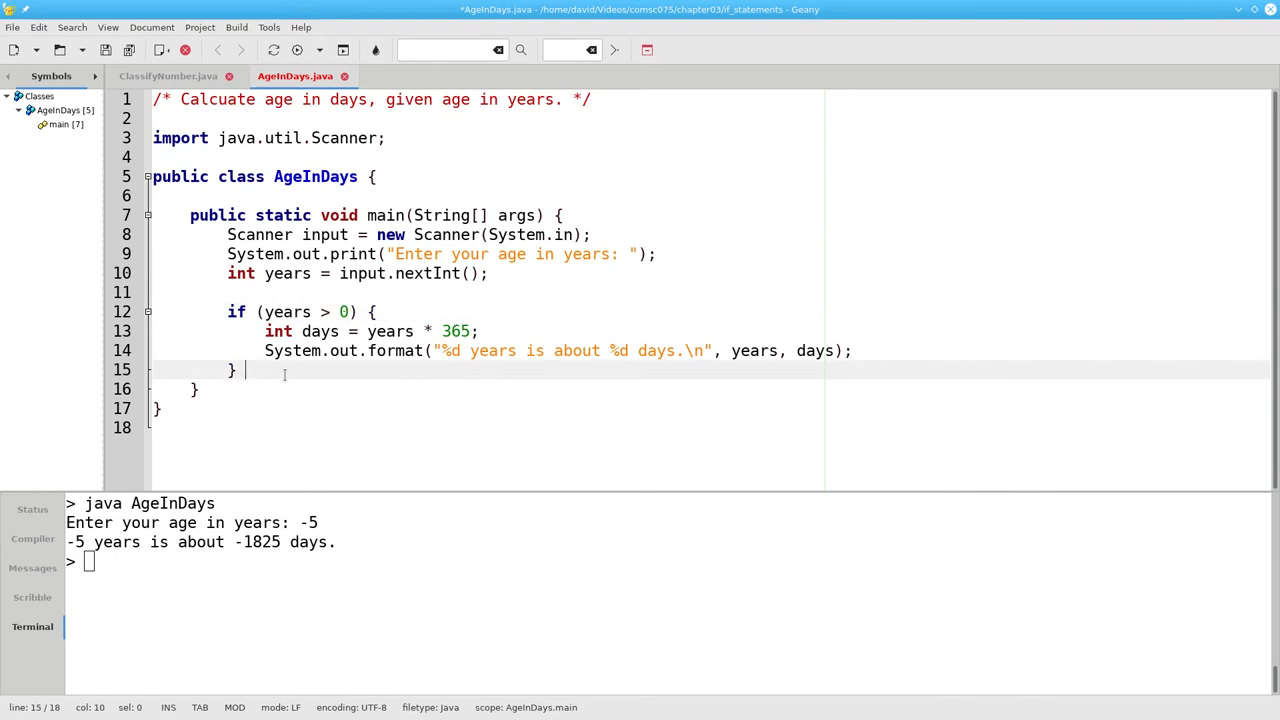
Add else { System.out.println("Age must be greater than zero."); } after the if block
text(else {)
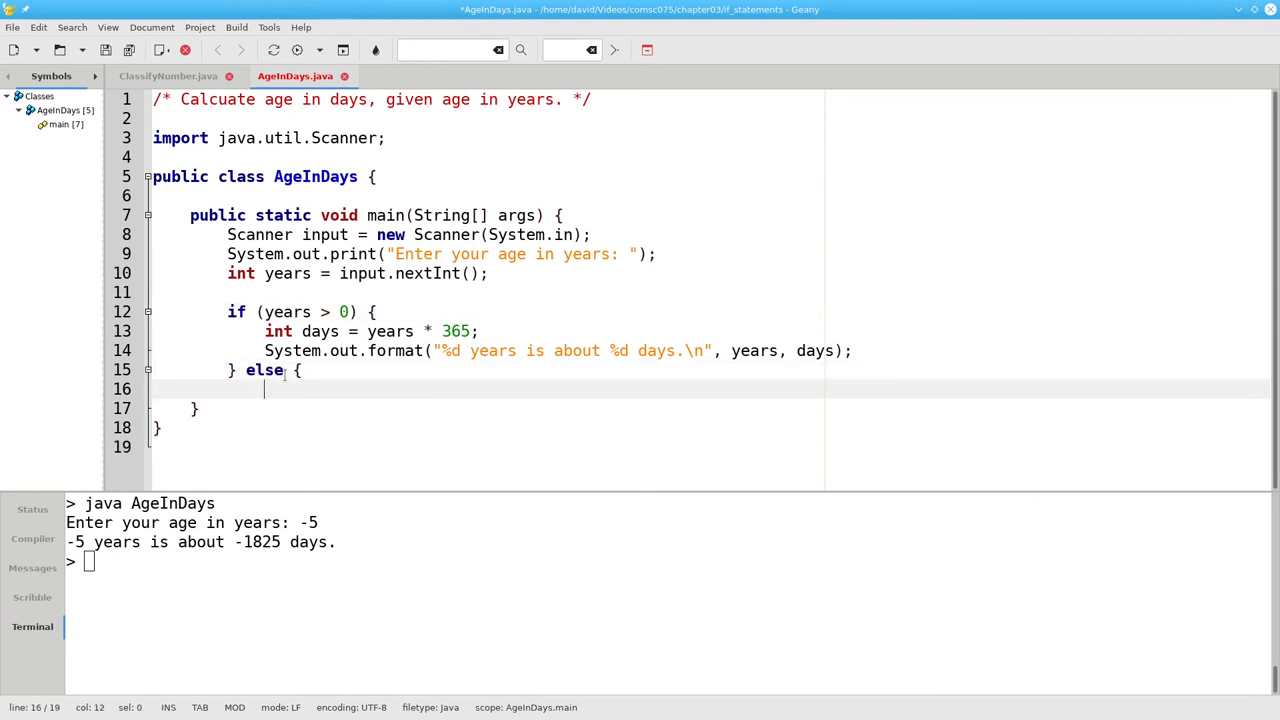
text(System)
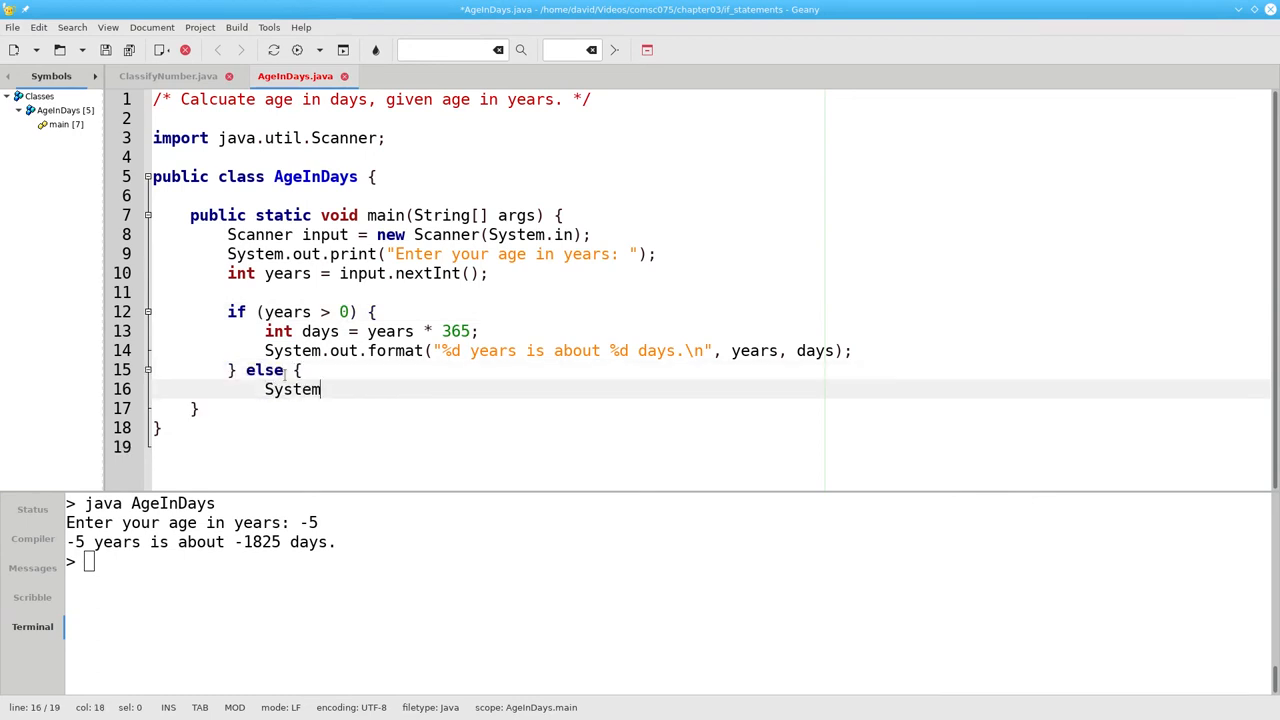
text(.out.println()
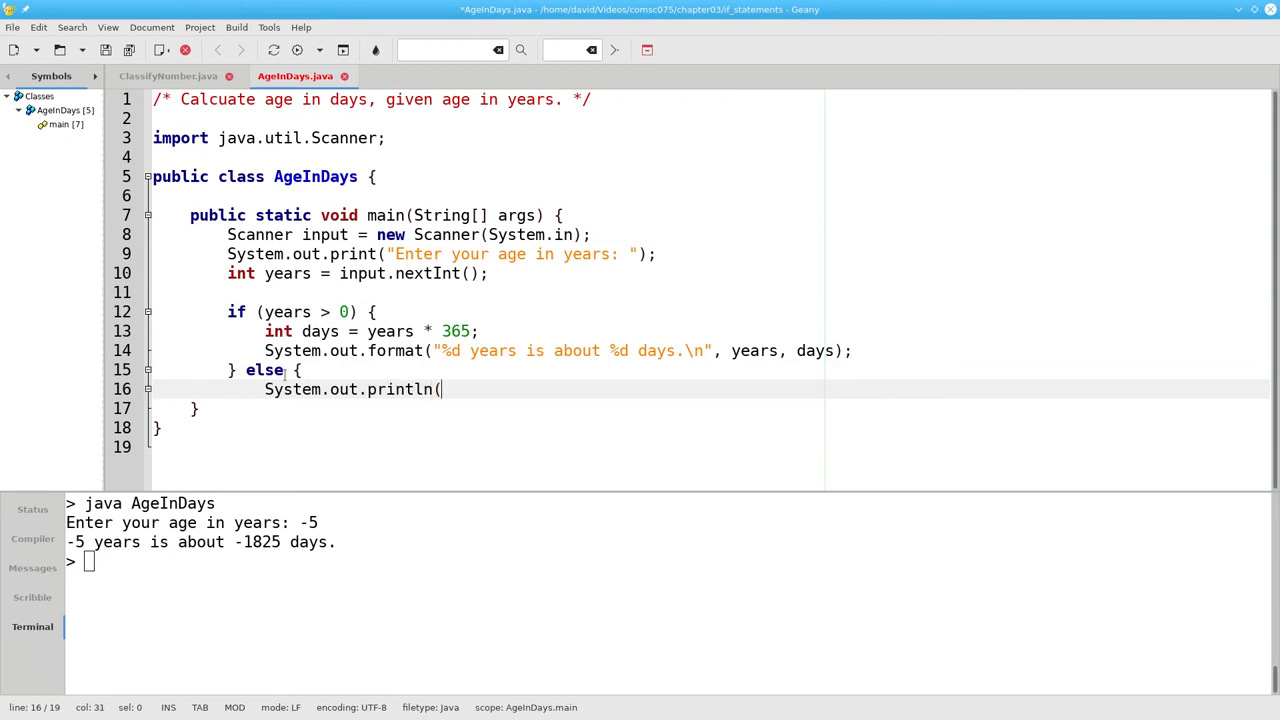
text("A)
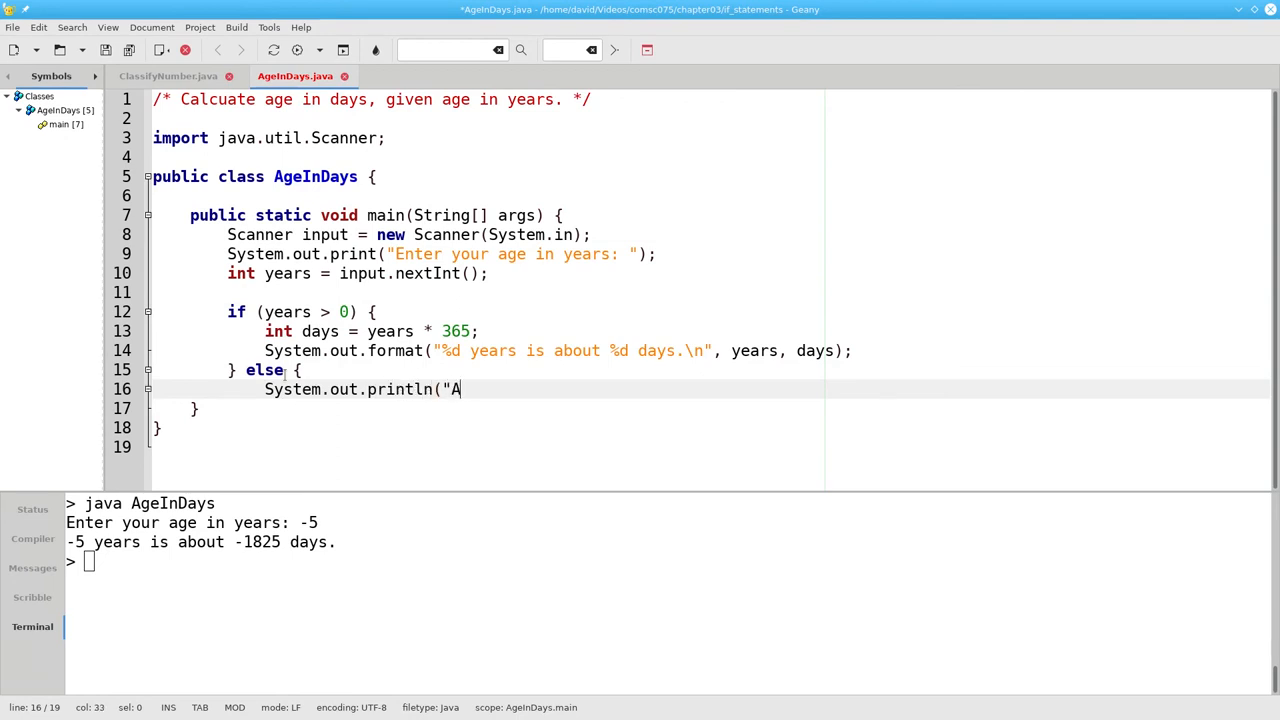
text(ge must be greater)
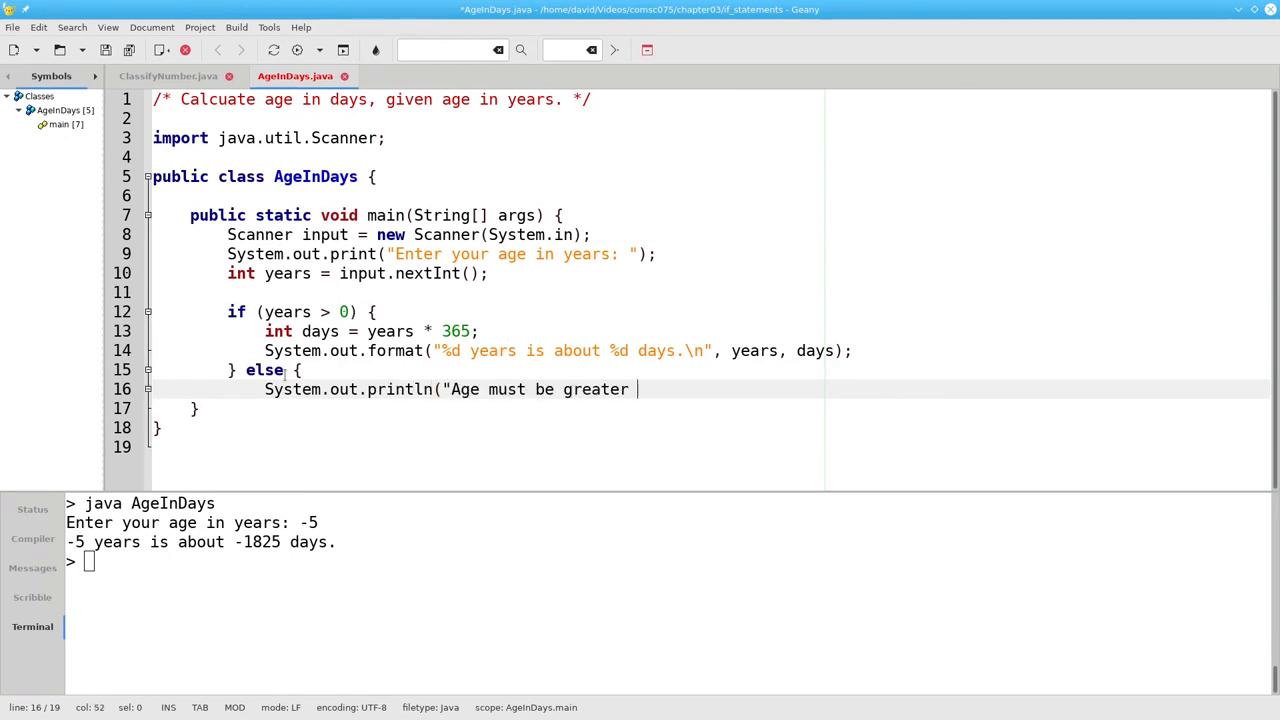
text(than zero.");)
text(})
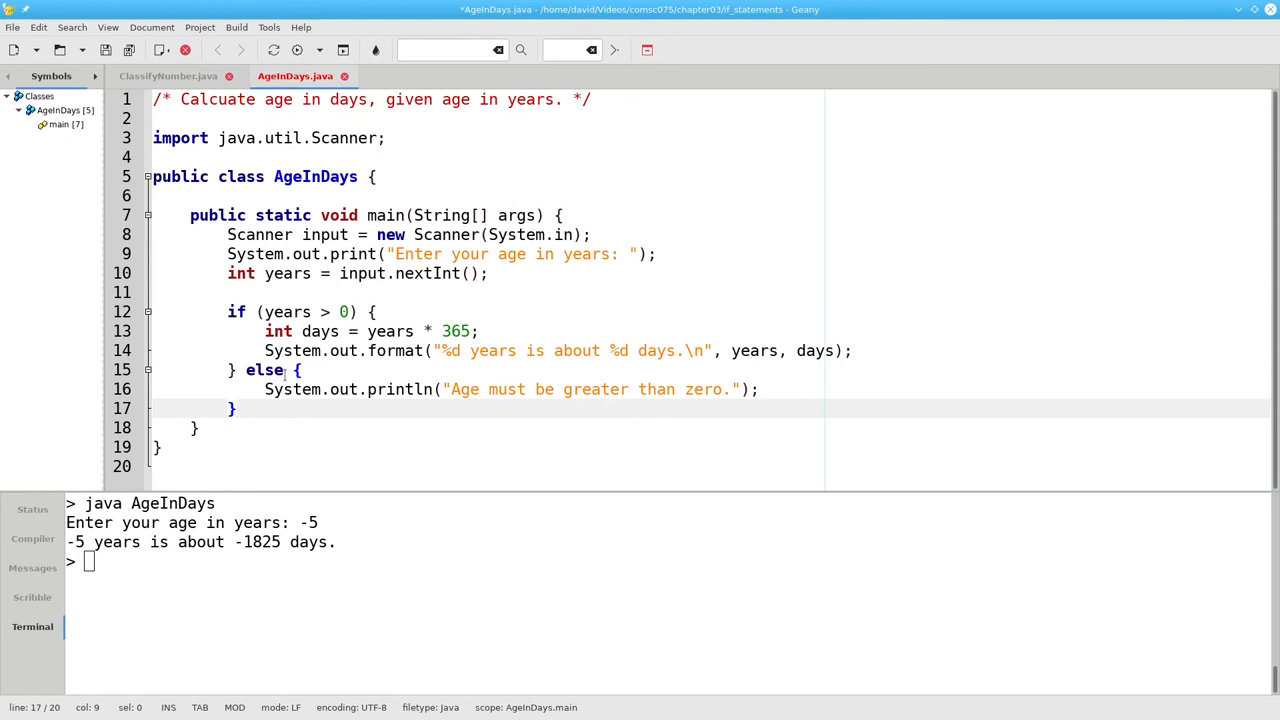
Compile via Build, then run AgeInDays with -5 to get "Age must be greater than zero."
click(236, 28)
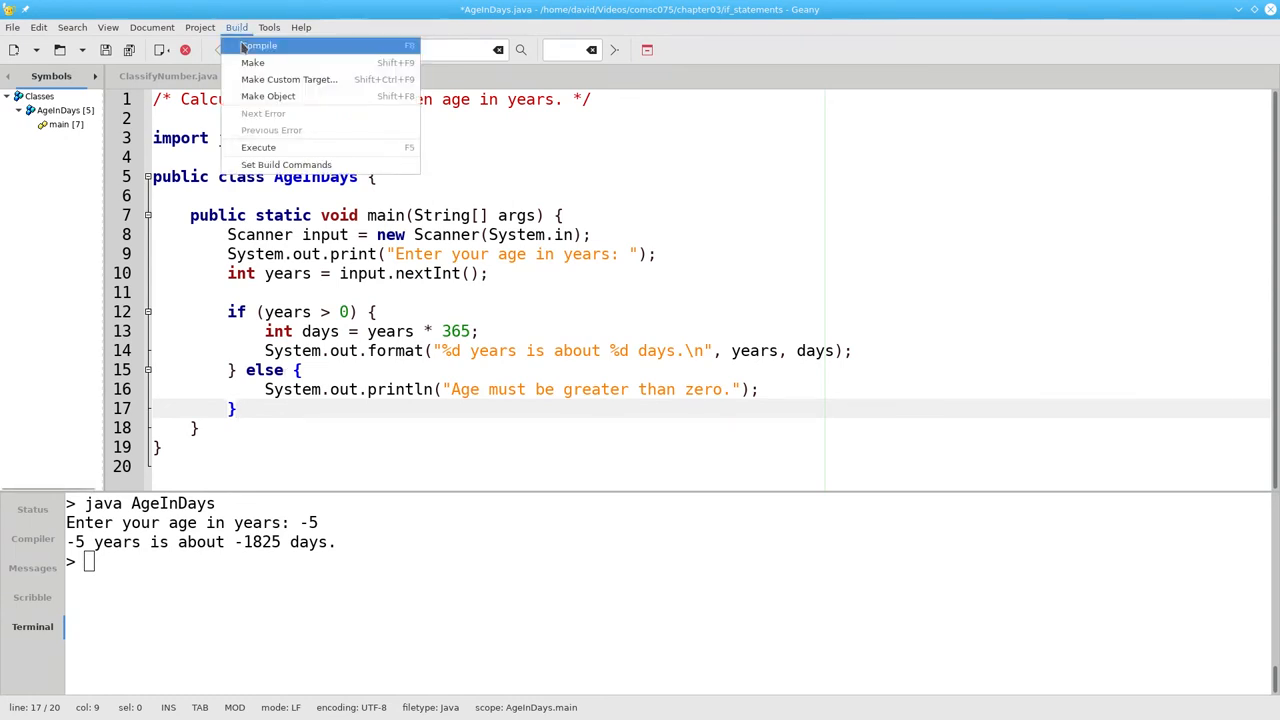
click(260, 44)
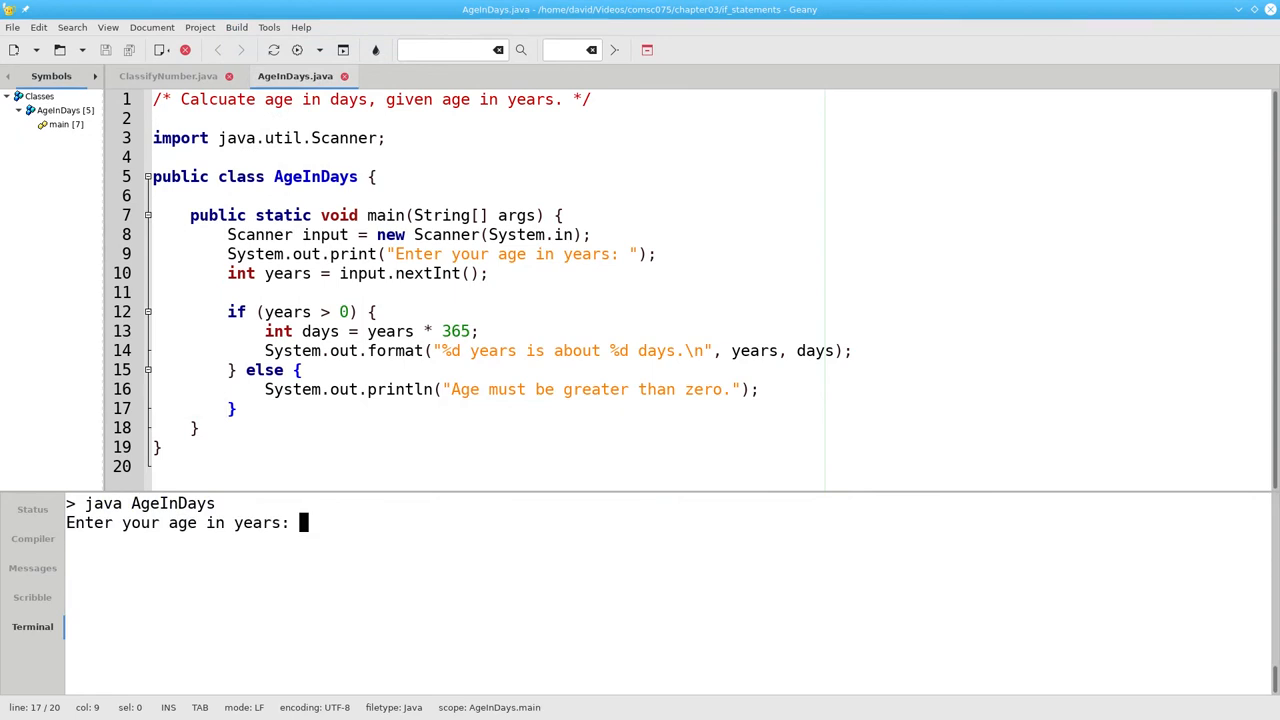
text(30)
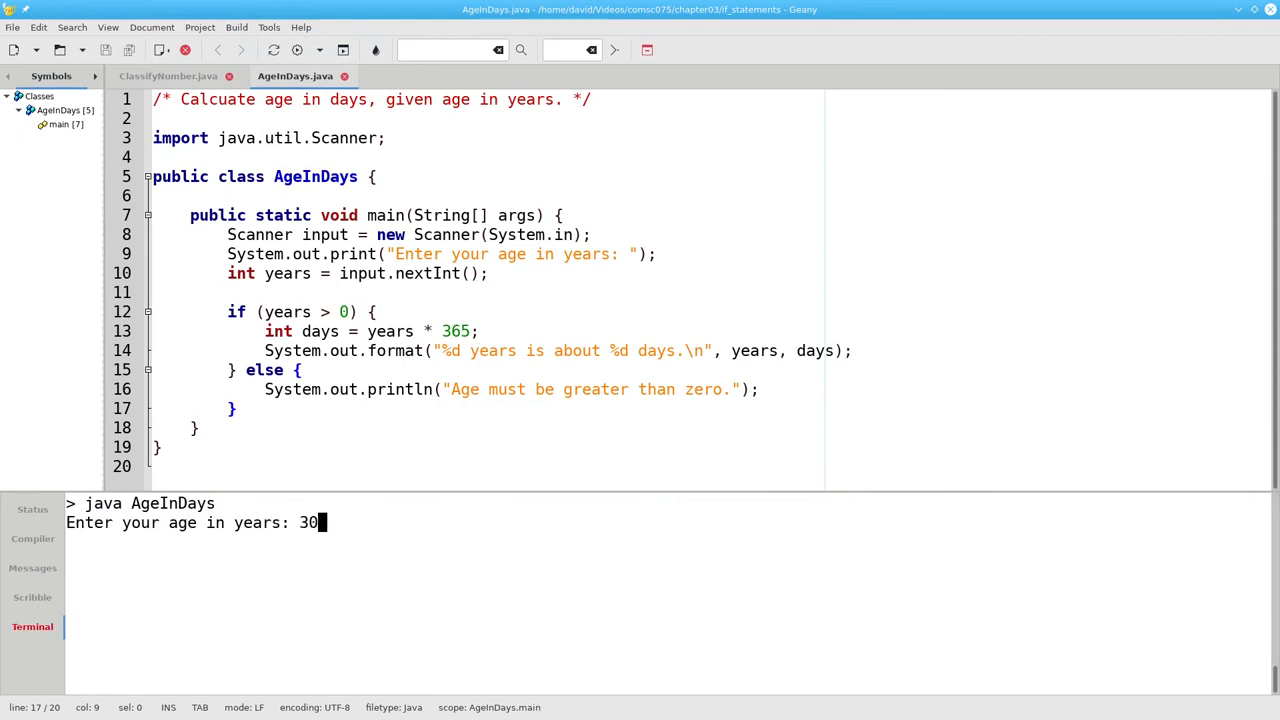
key(Return)
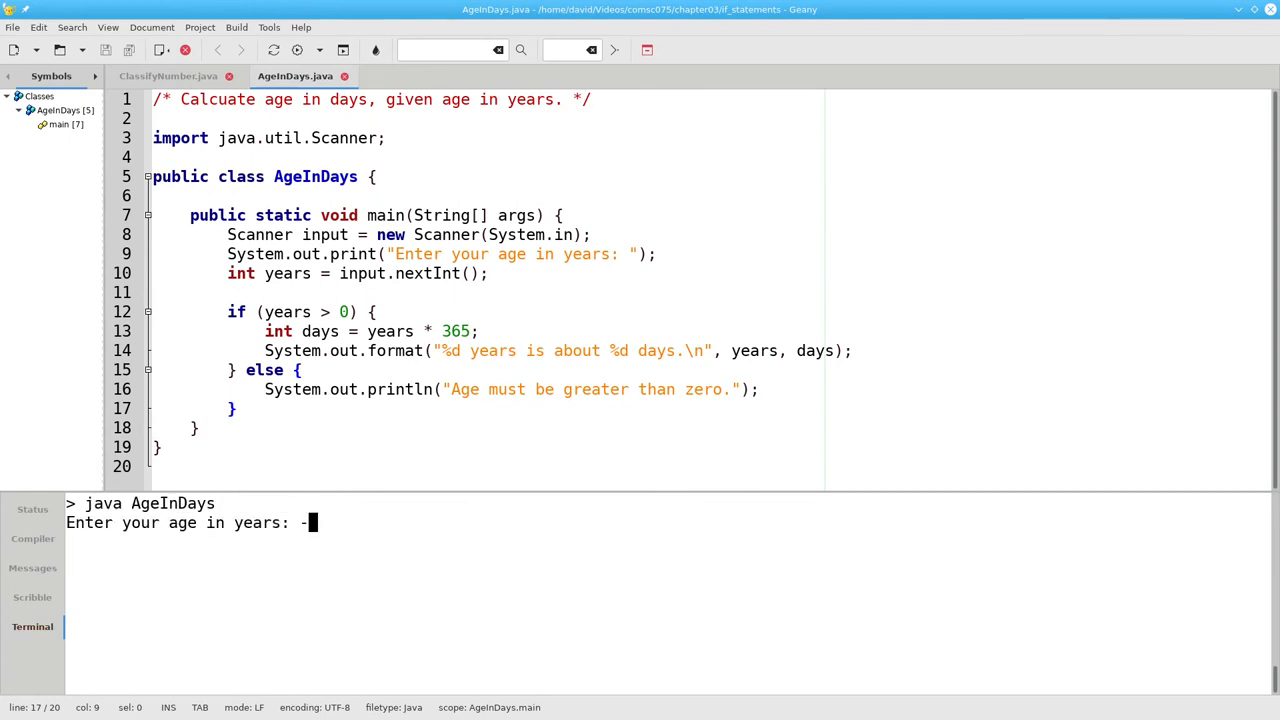
text(5)
key(Return)
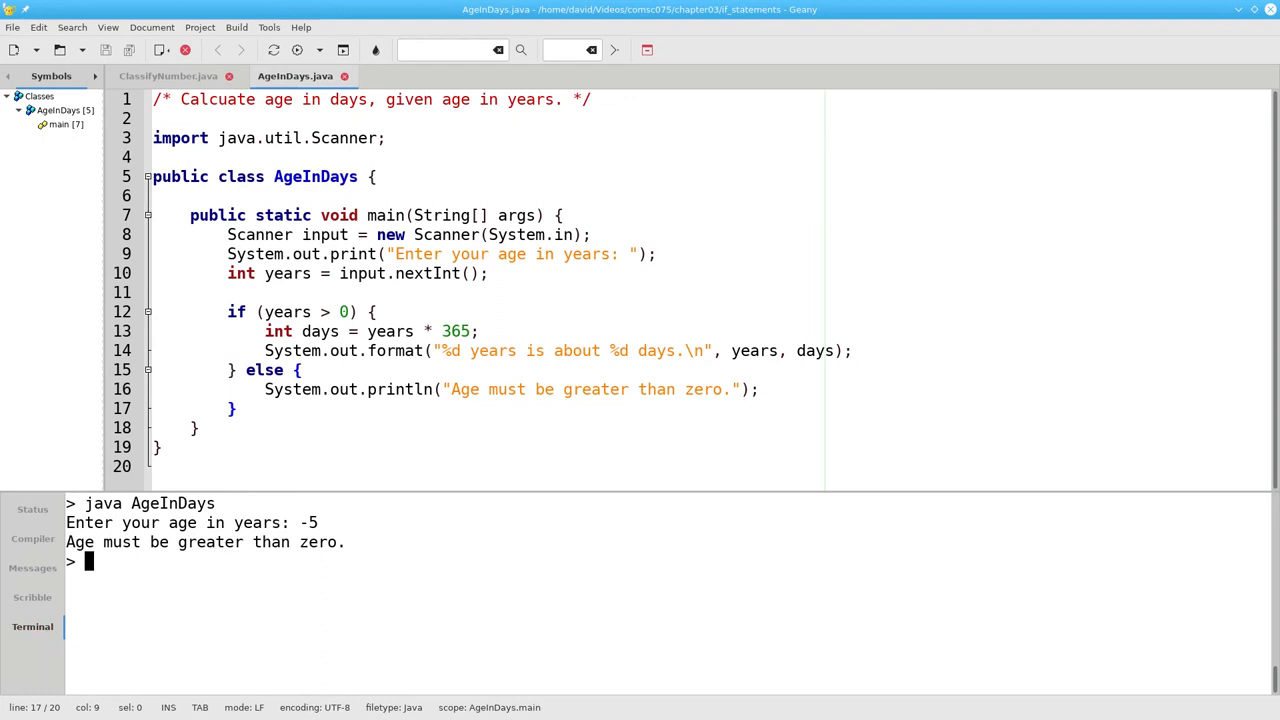
mouse_move(720, 560)
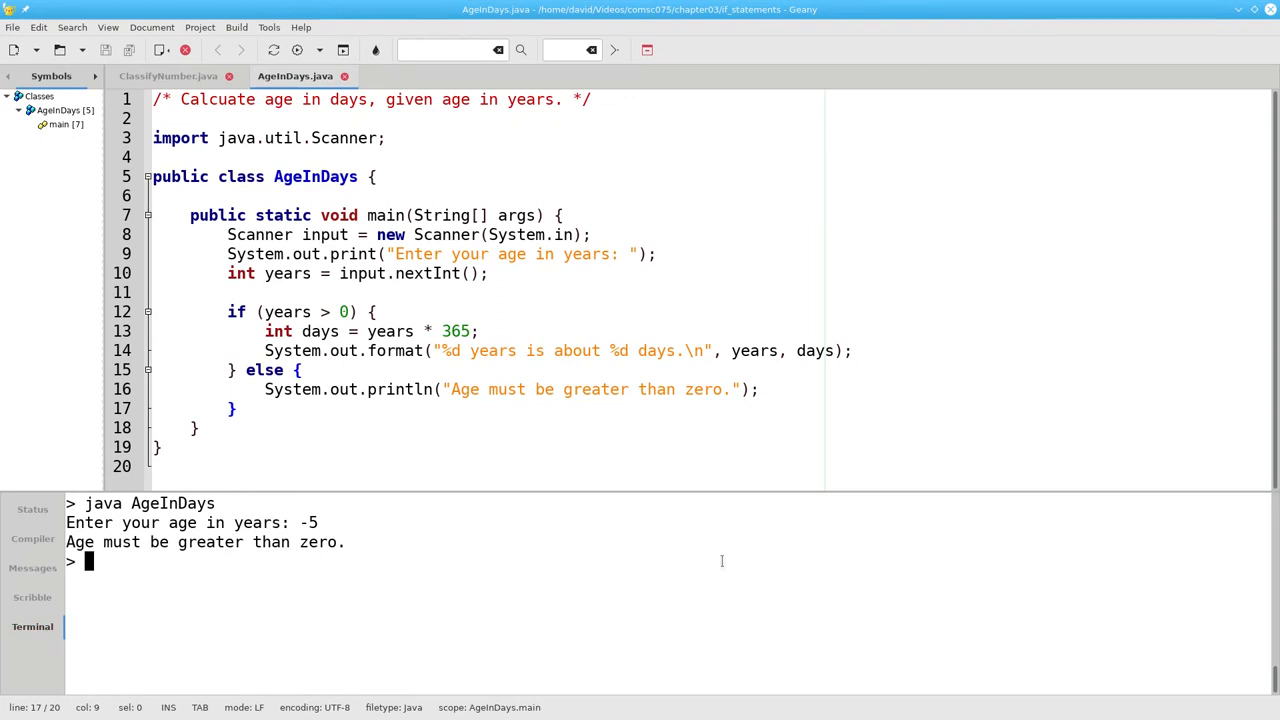